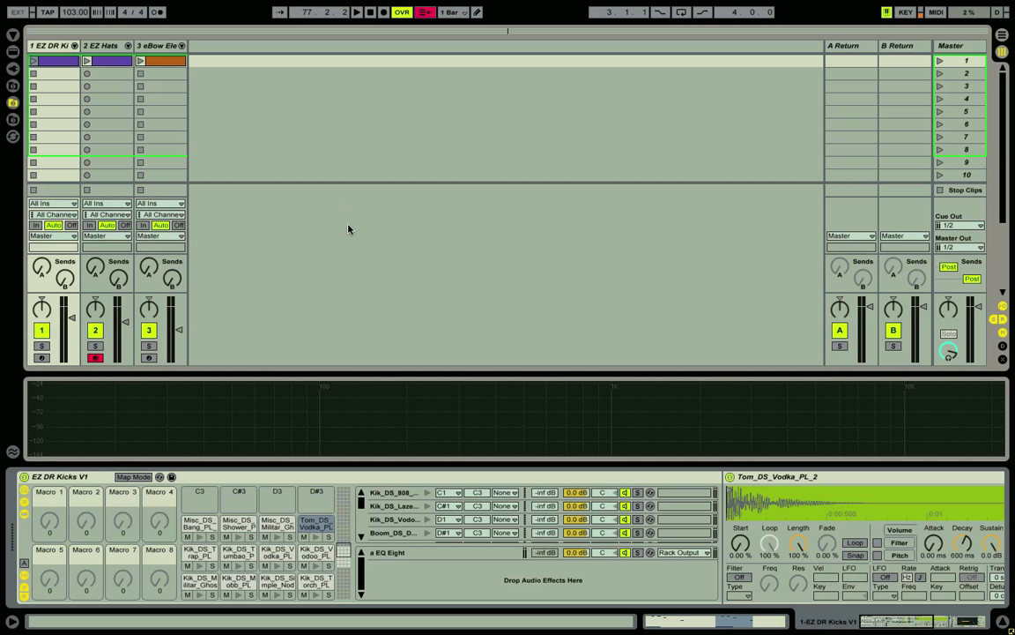
{"action": "mouse_move", "coordinate": [342, 201]}
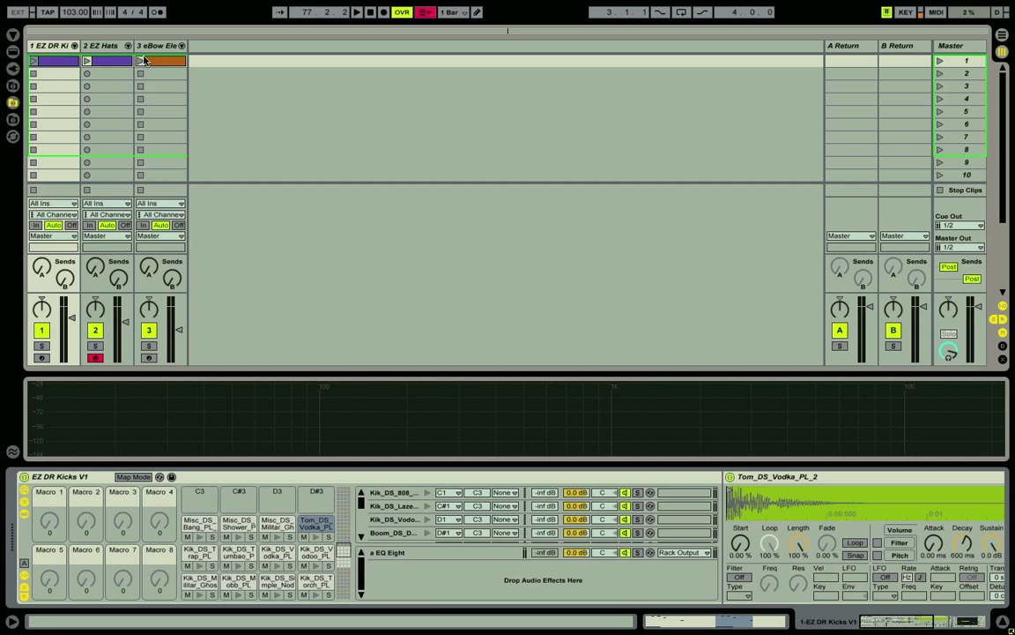
Show the EZ Hats & Snares V1 drum rack with its Beat Repeat in Device View
{"action": "left_click", "coordinate": [49, 42]}
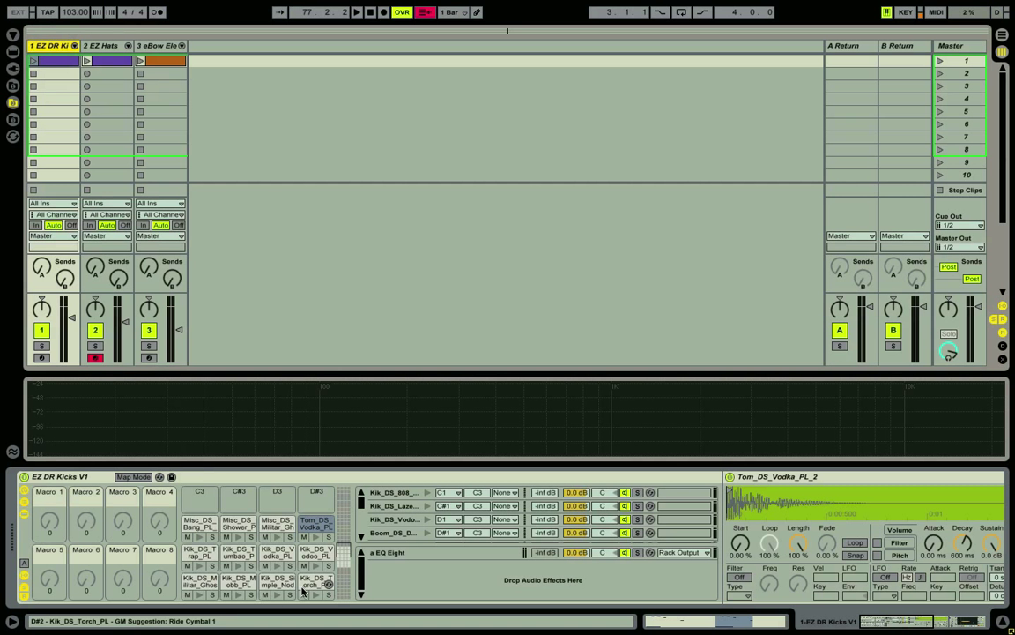
{"action": "left_click", "coordinate": [99, 44]}
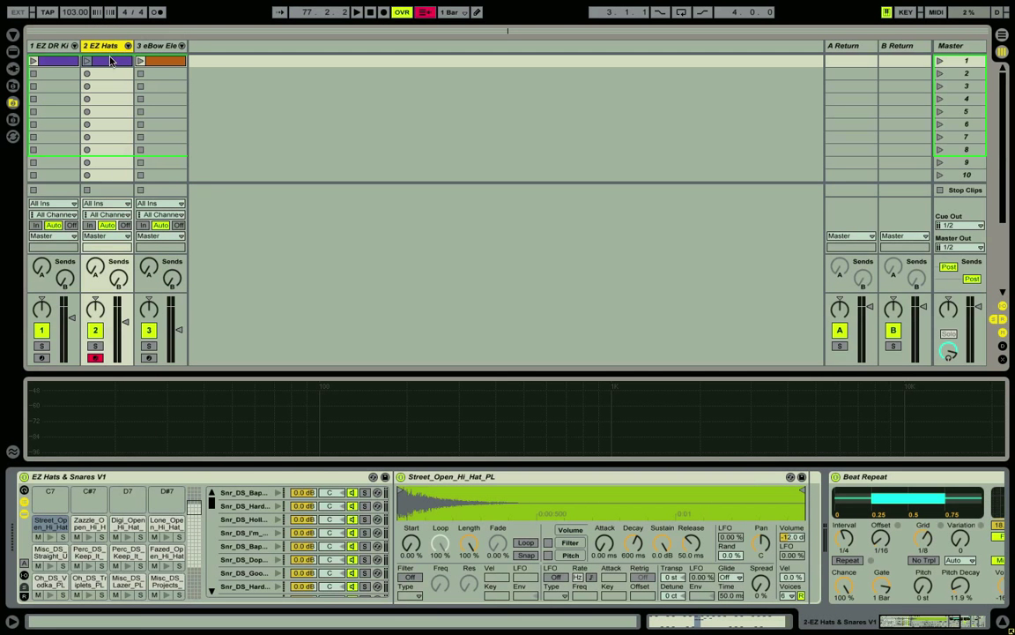
Review the hats-and-snares clip notes, then show the eBow Electric instrument and its Gate
{"action": "double_click", "coordinate": [107, 60]}
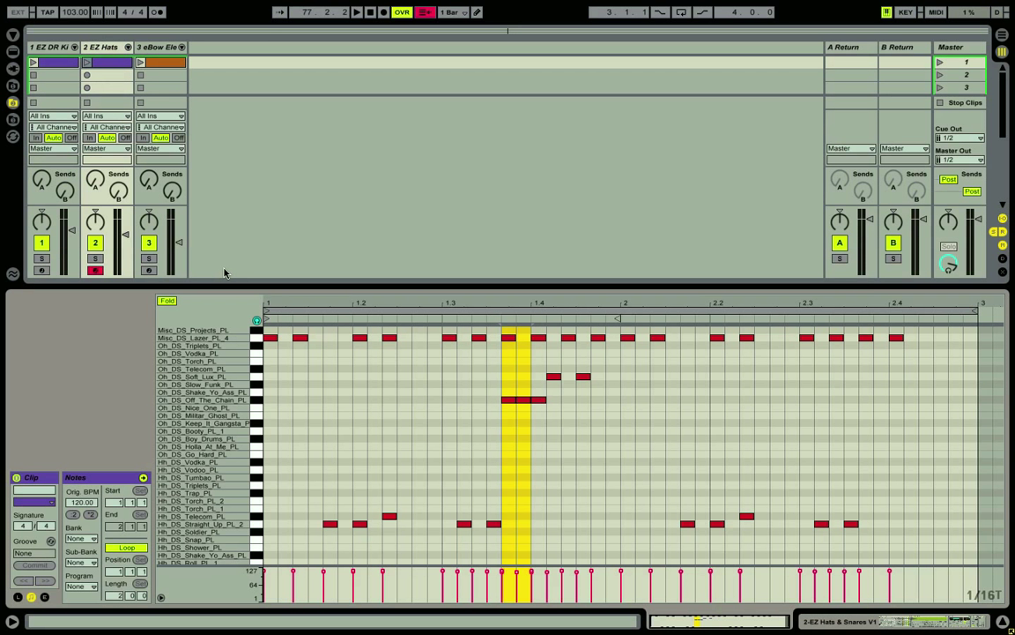
{"action": "key", "text": "cmd+3"}
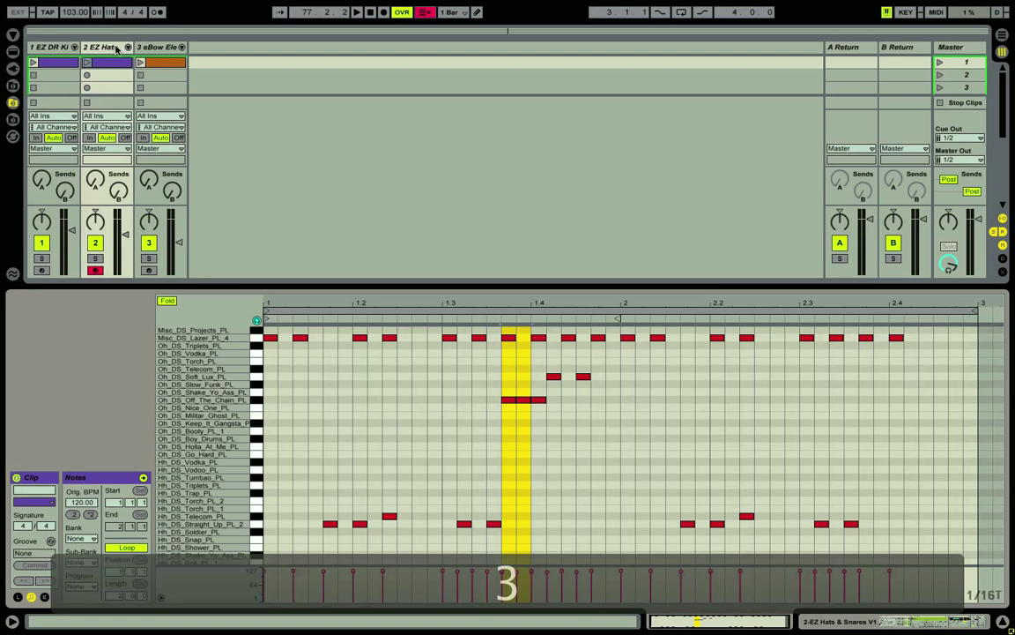
{"action": "left_click", "coordinate": [164, 46]}
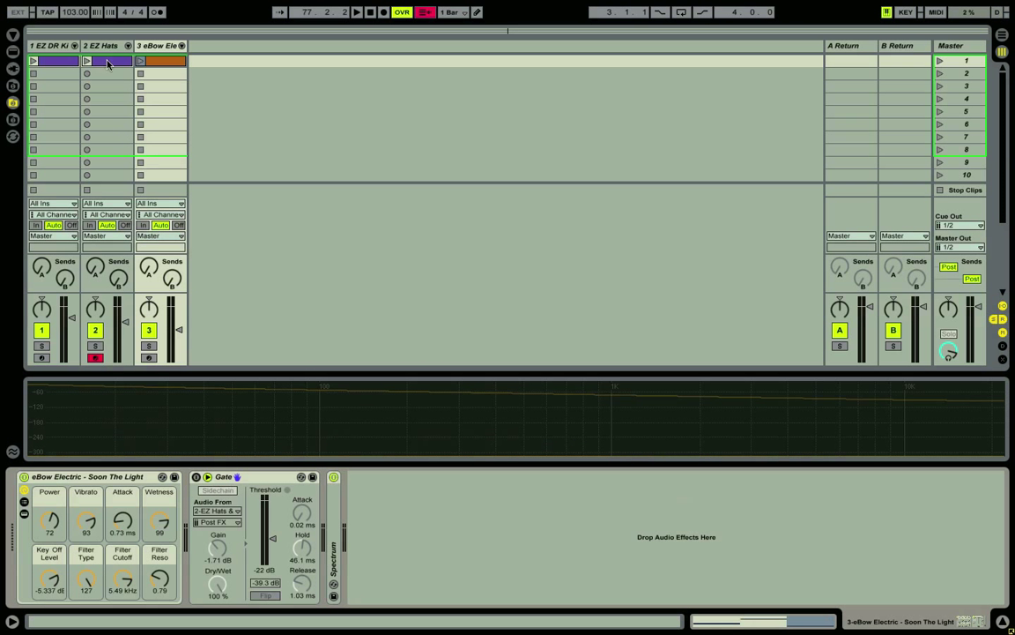
{"action": "left_click", "coordinate": [50, 44]}
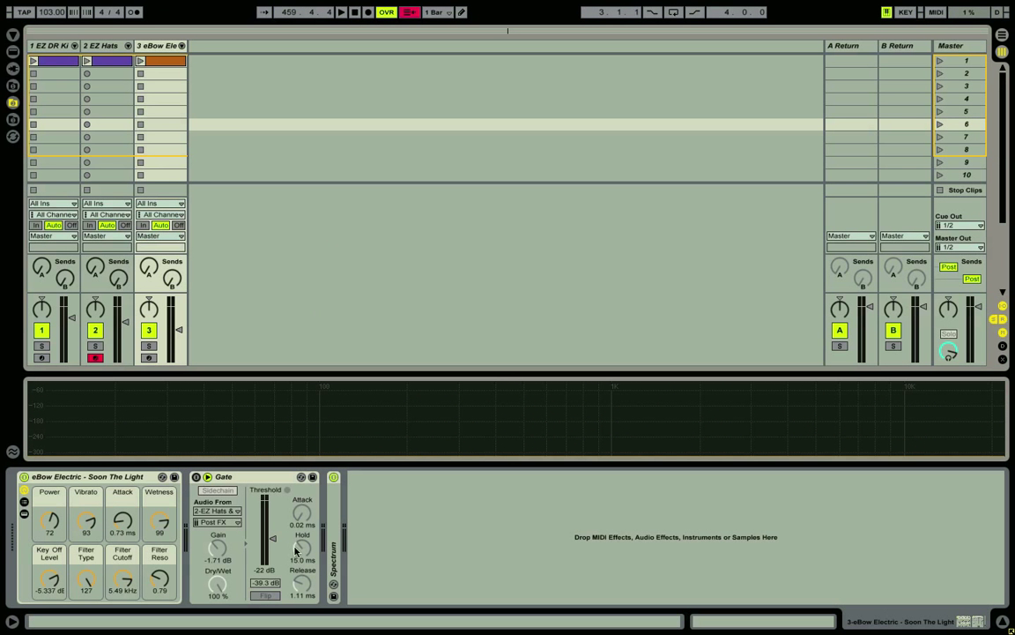
{"action": "mouse_move", "coordinate": [280, 564]}
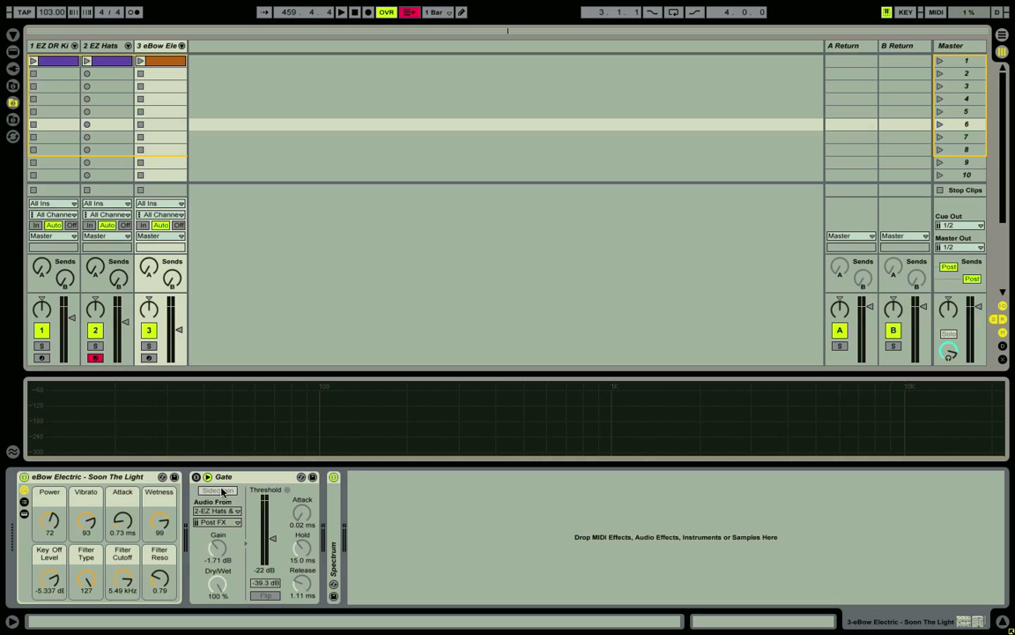
Set the Gate's sidechain Audio From source to 2-EZ Hats & Snares V1
{"action": "left_click", "coordinate": [219, 490]}
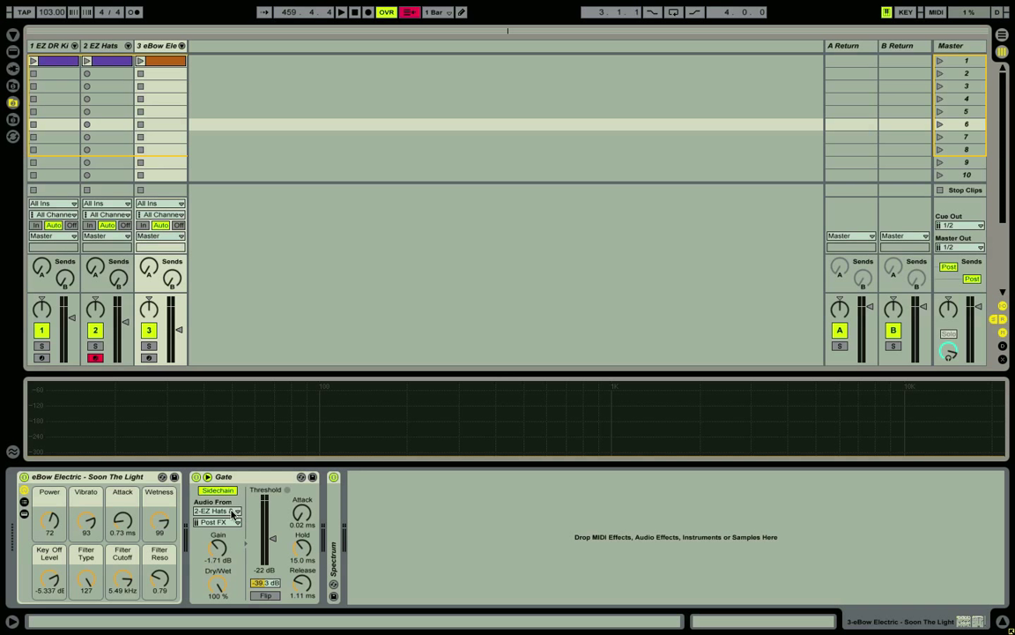
{"action": "left_click", "coordinate": [218, 512]}
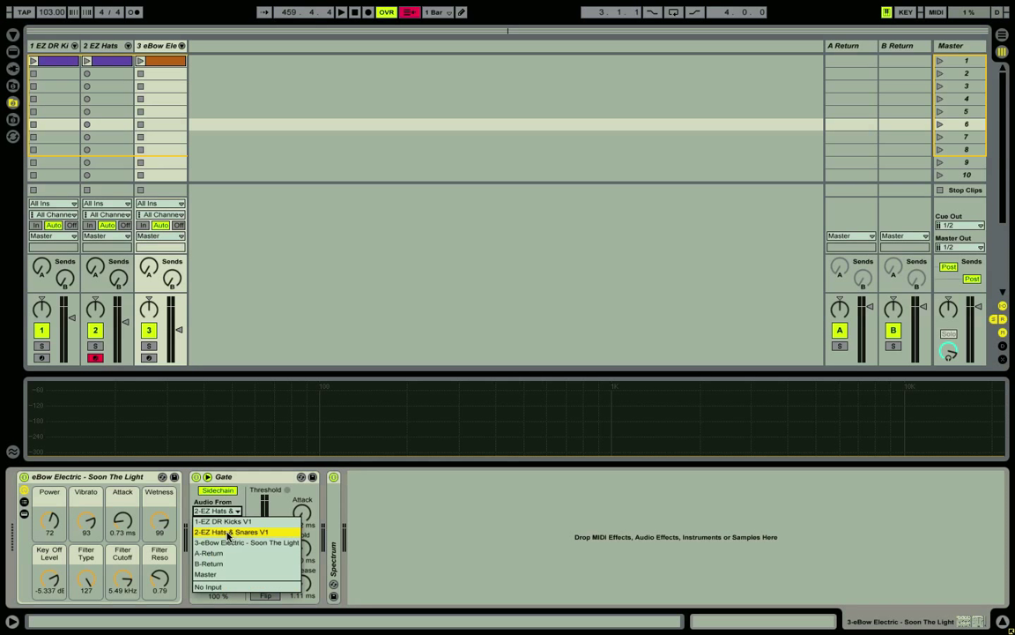
{"action": "mouse_move", "coordinate": [253, 536]}
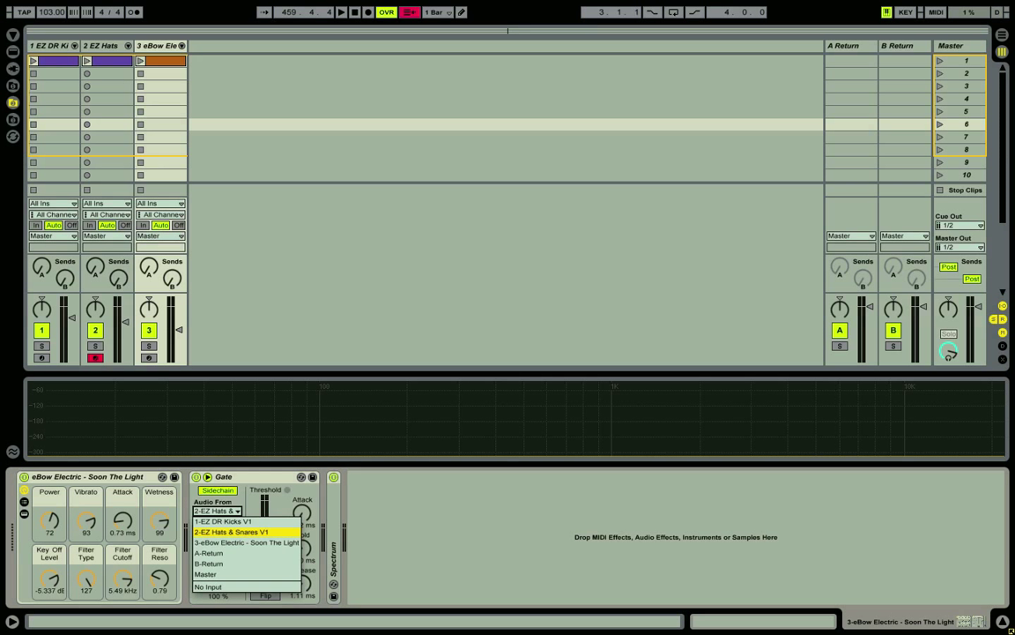
{"action": "left_click", "coordinate": [236, 532]}
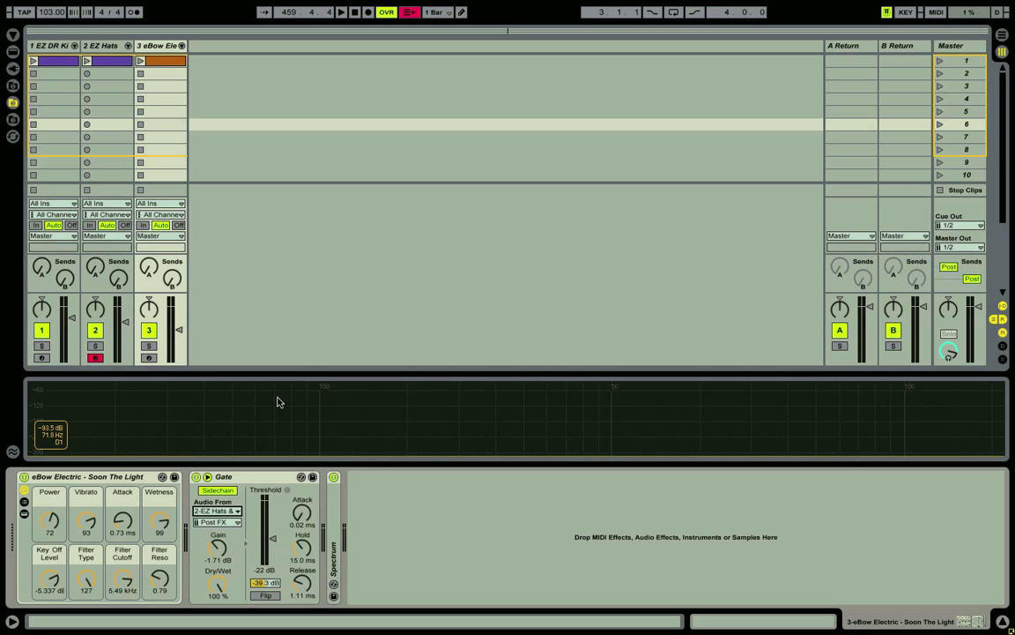